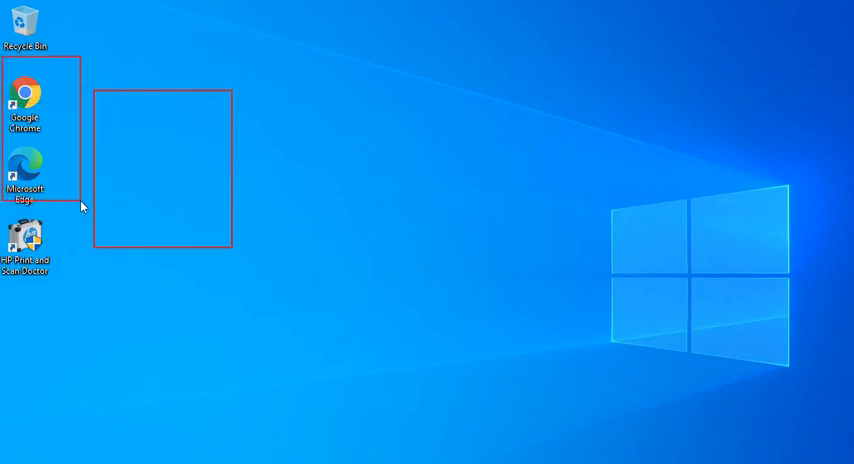
mouse_move(280, 220)
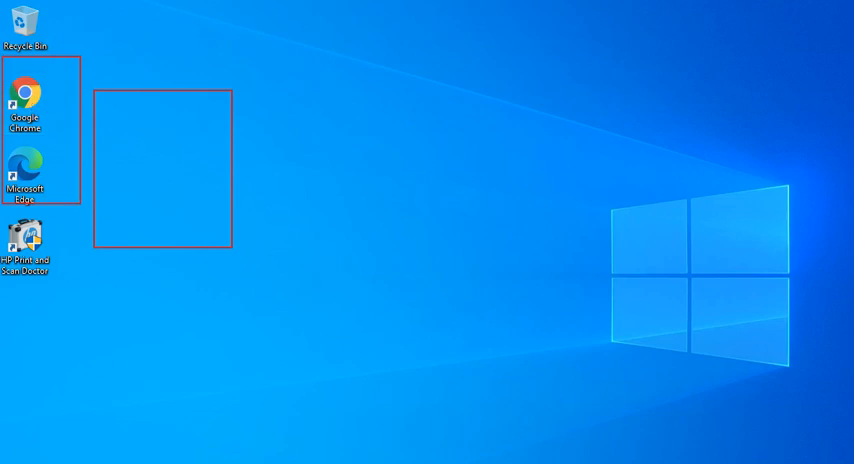
Step: Launch Chrome from the desktop and go to support.hp.com's product identification area
double_click(28, 96)
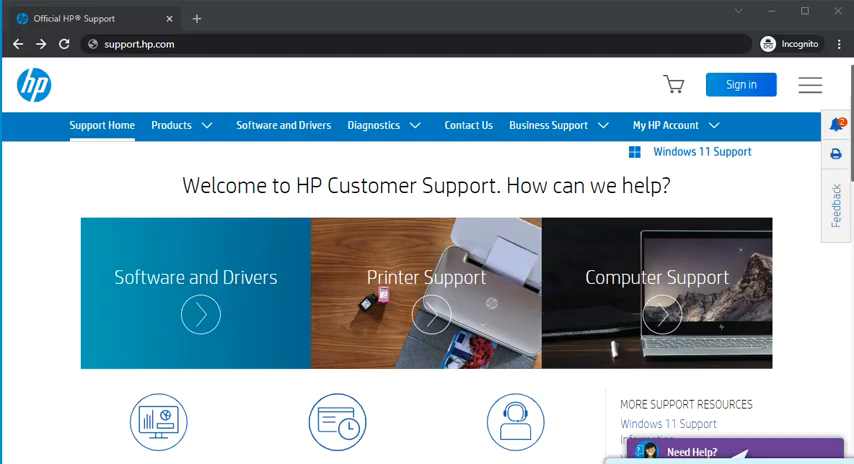
mouse_move(478, 48)
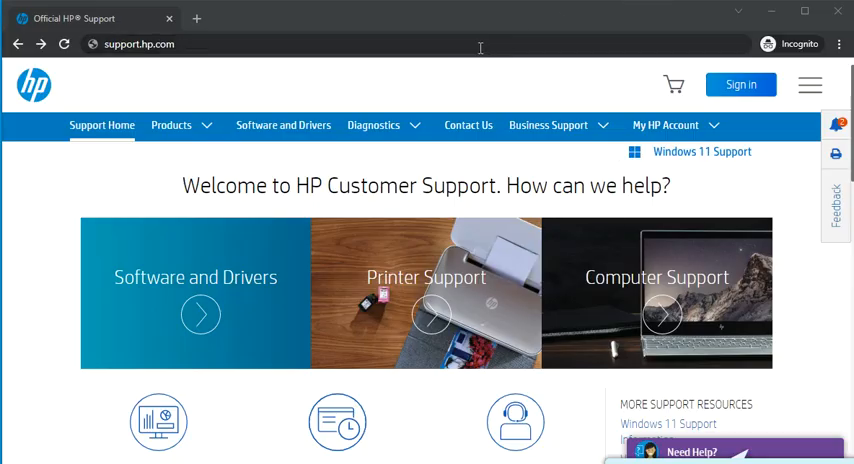
click(456, 44)
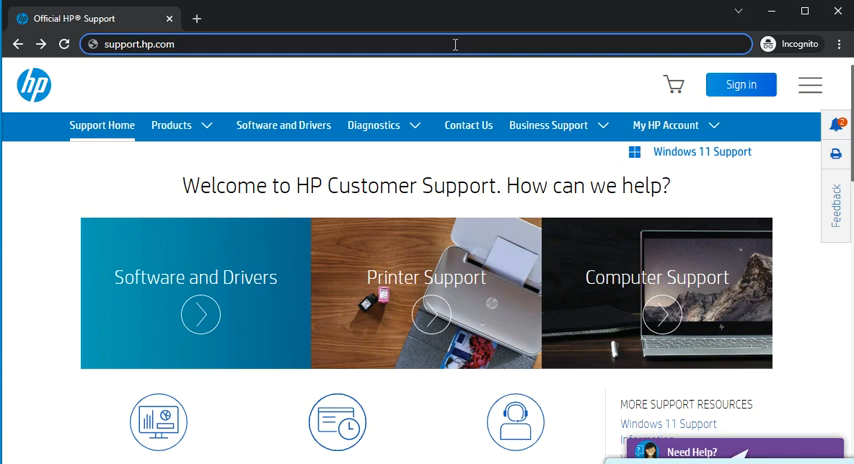
mouse_move(304, 44)
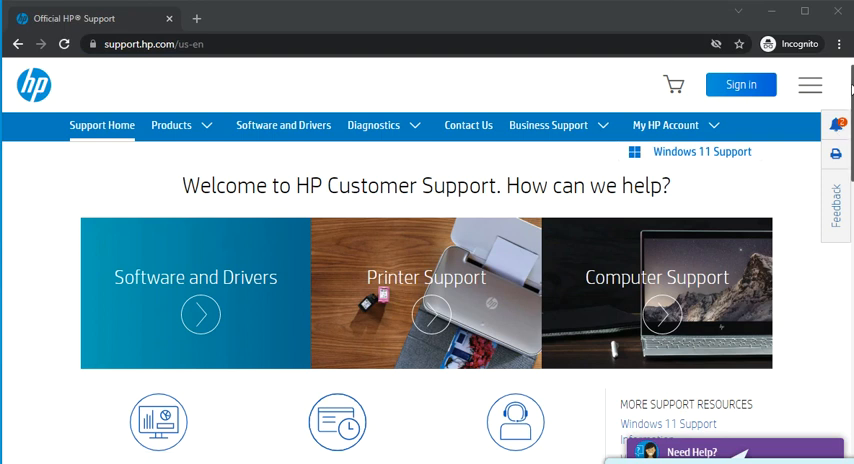
scroll(down, 3)
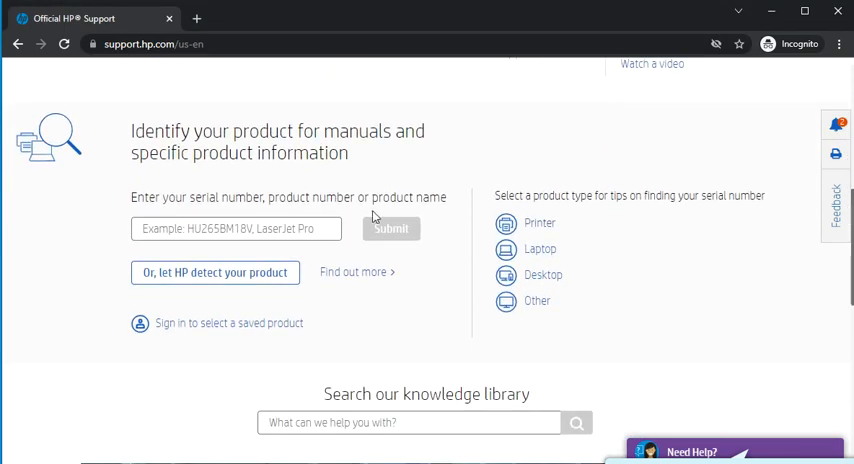
Step: Enter 'HP Envy photo 6255' in the product identification box
click(236, 228)
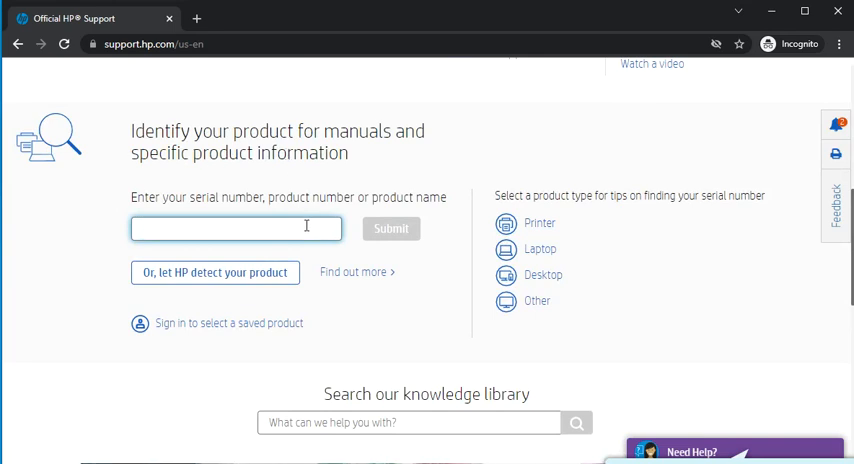
click(236, 228)
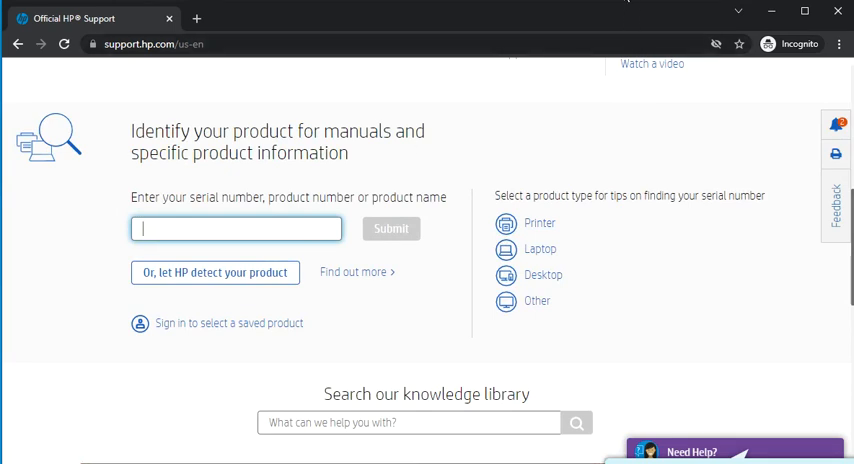
text(HP Envy photo 6255)
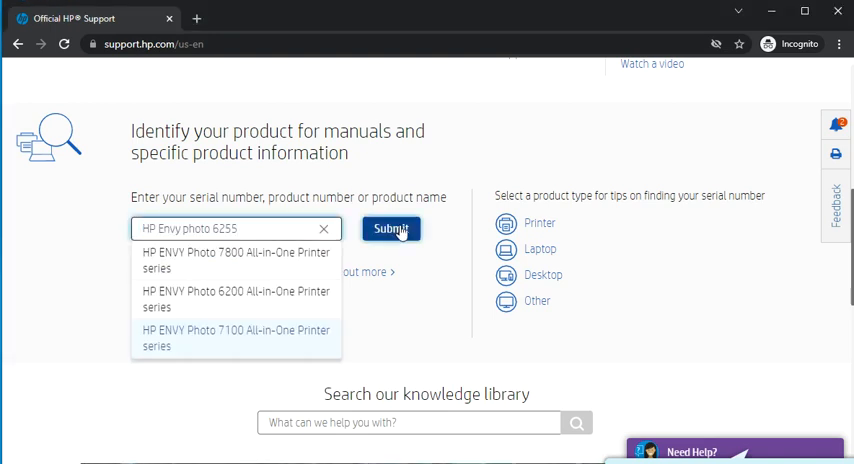
Step: Submit the model and scroll the HP ENVY Photo 6255 support page to Troubleshooting
click(228, 298)
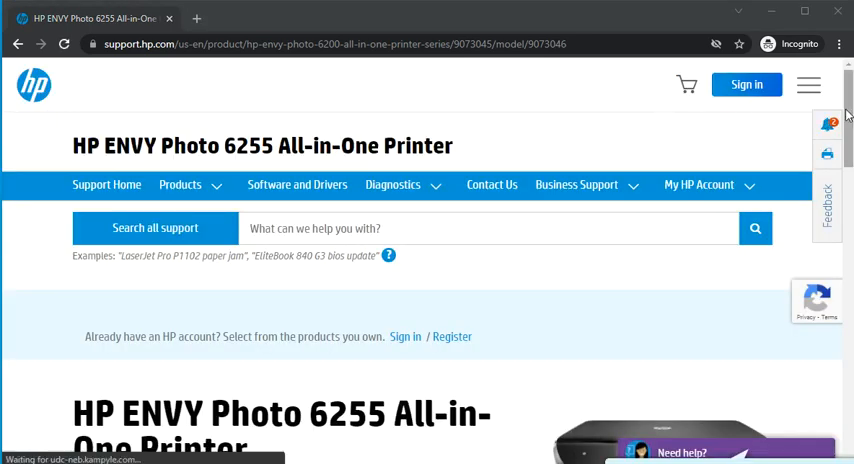
scroll(down, 3)
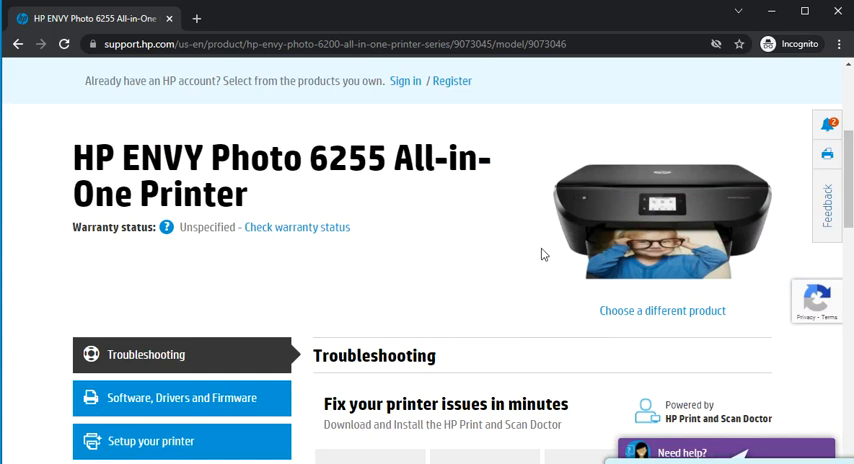
scroll(down, 3)
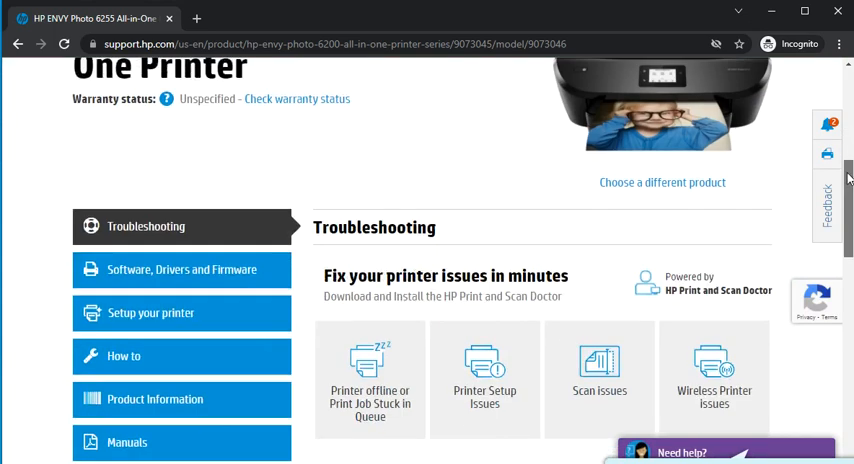
scroll(down, 3)
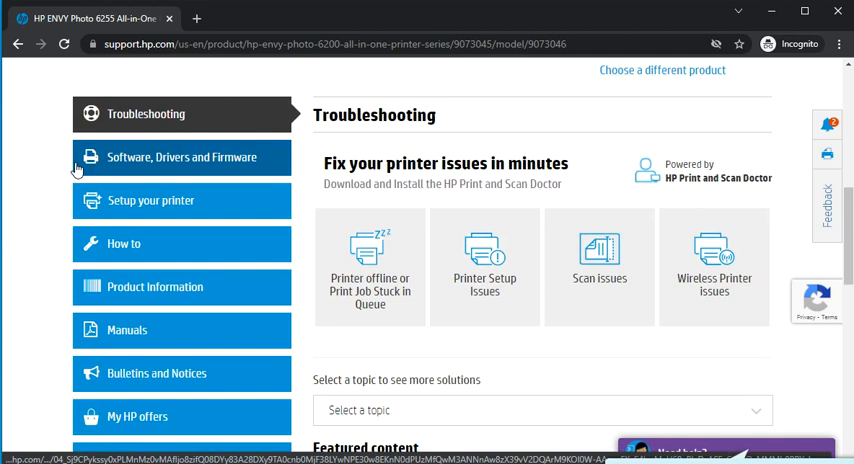
Step: Go to the printer's software, drivers and firmware downloads list
click(180, 156)
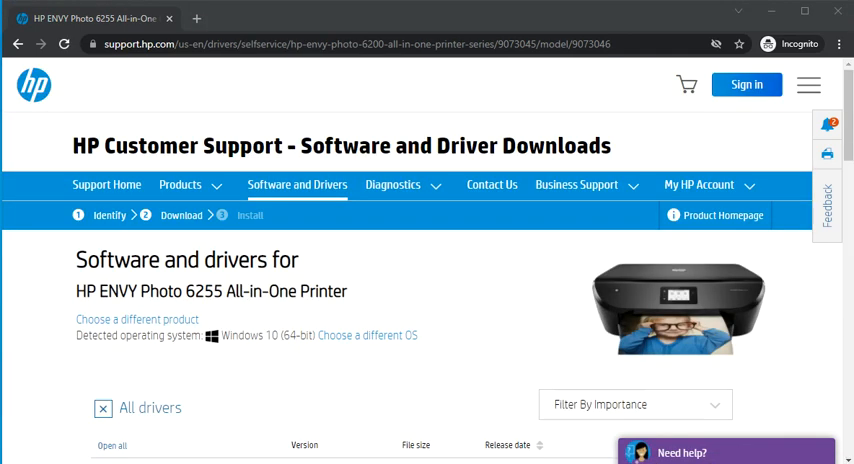
scroll(down, 3)
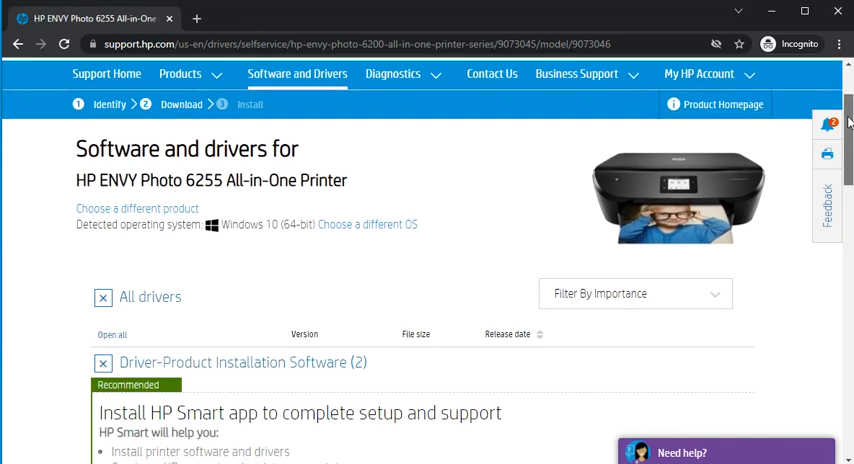
scroll(down, 3)
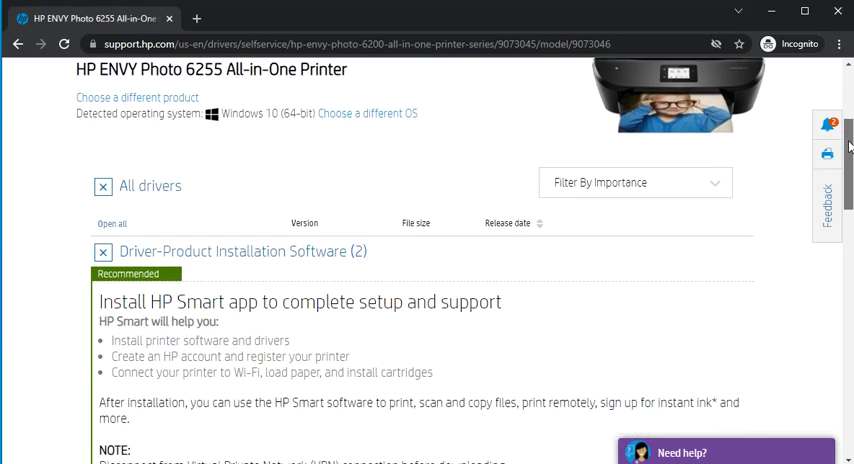
scroll(down, 3)
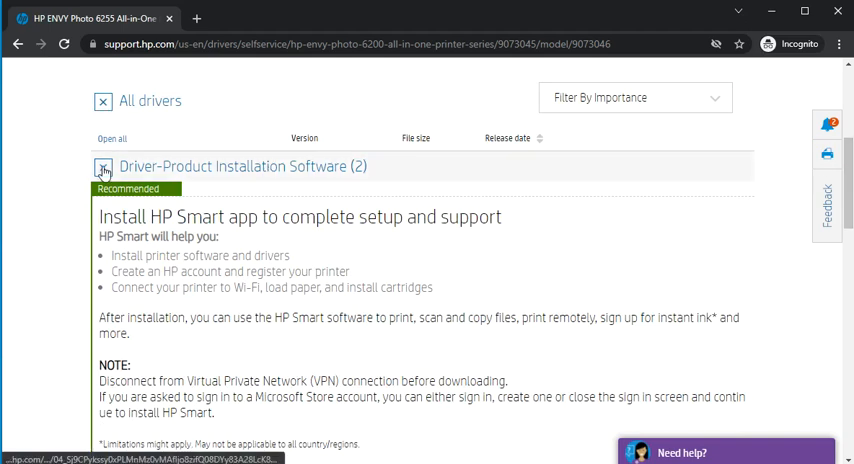
Step: Collapse the Driver group and expand Diagnostic Tool-Fixes to show HP Print and Scan Doctor
click(100, 168)
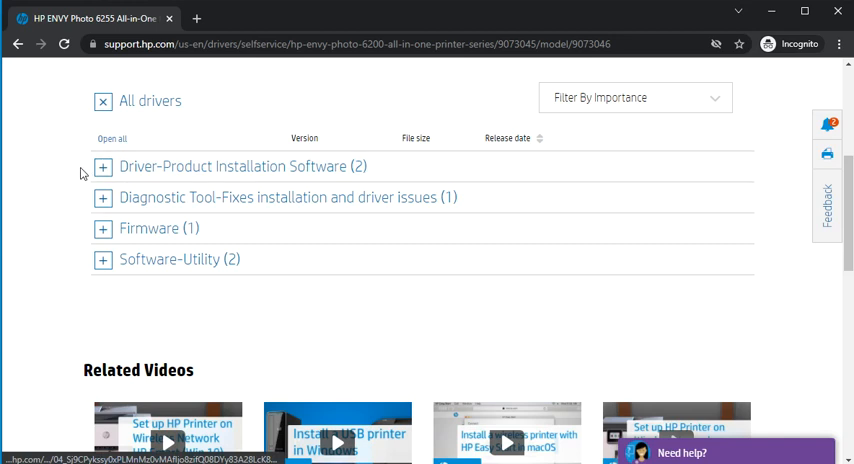
mouse_move(100, 168)
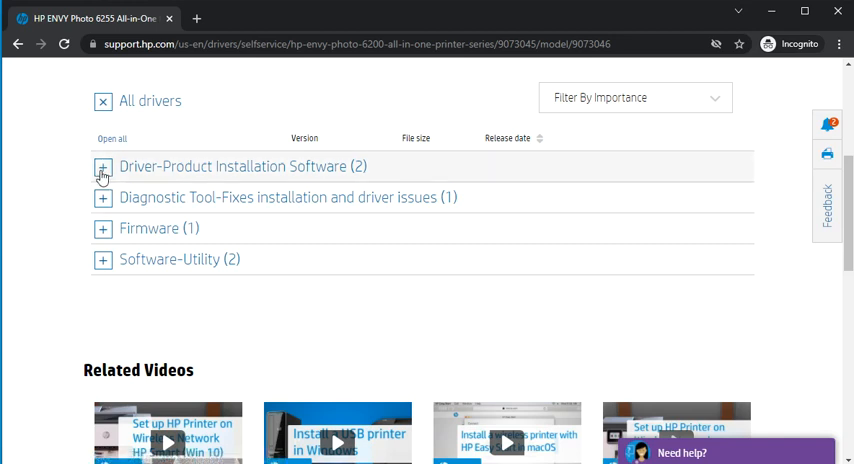
mouse_move(70, 178)
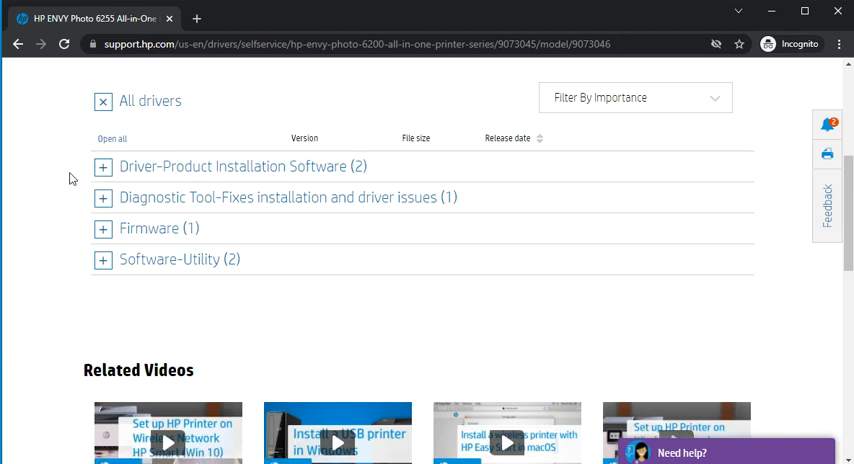
mouse_move(100, 196)
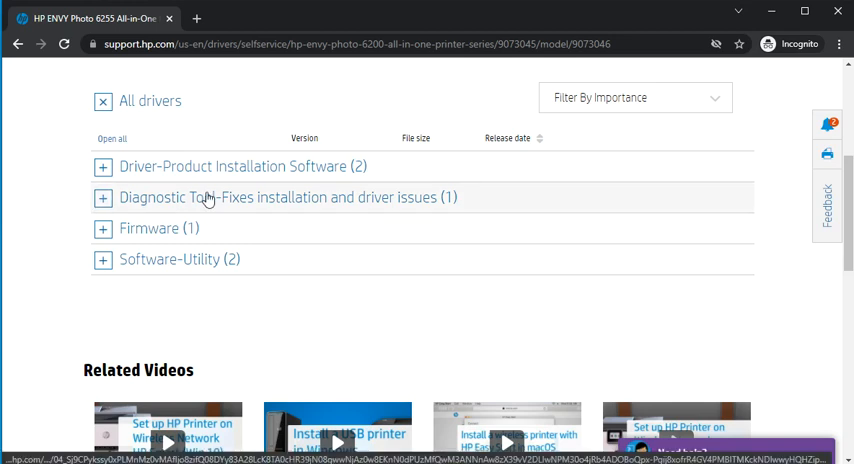
mouse_move(322, 204)
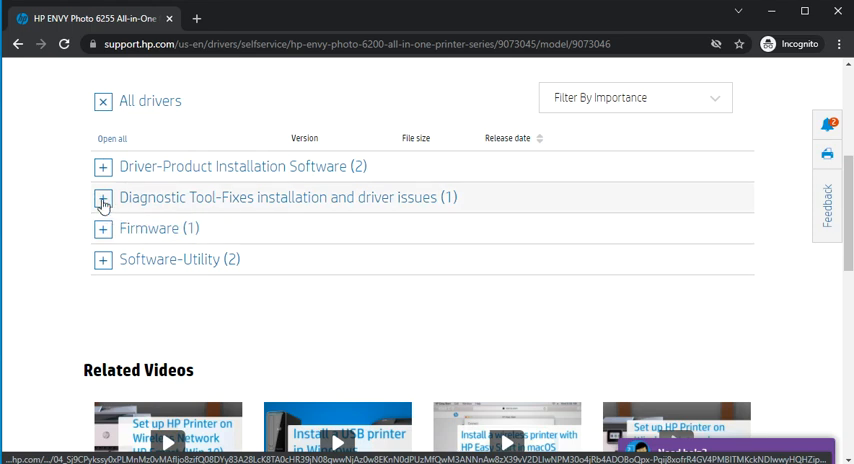
click(100, 196)
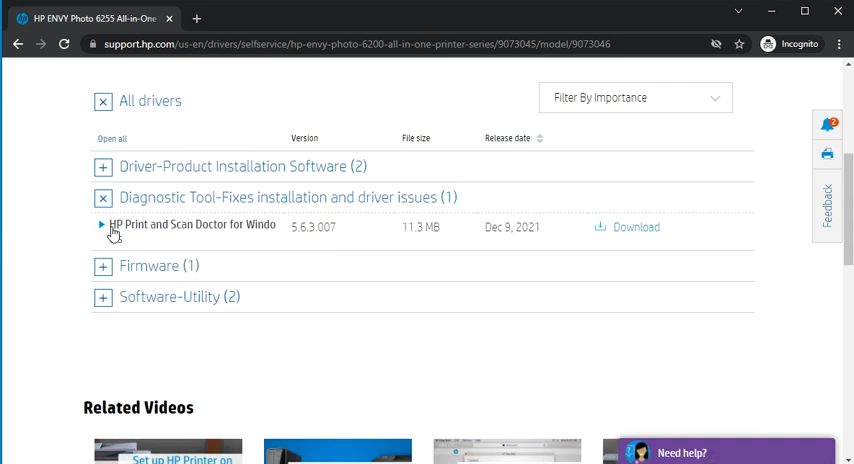
mouse_move(86, 240)
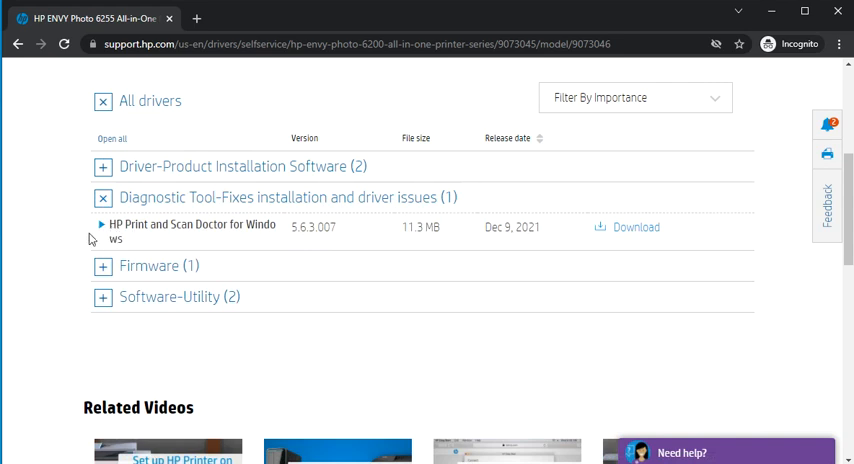
mouse_move(72, 236)
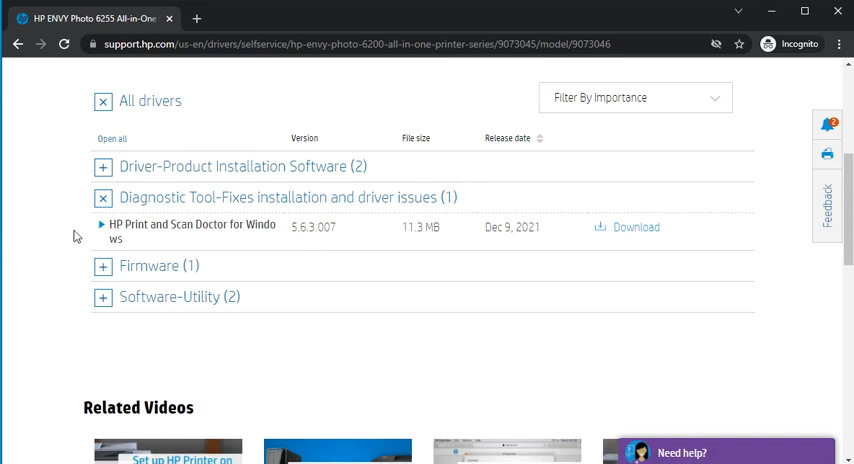
mouse_move(428, 224)
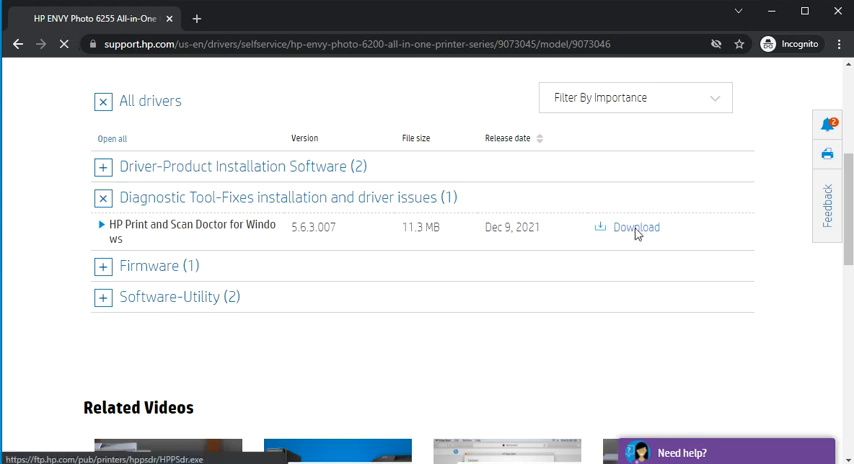
Step: Download HPPSdr.exe and show its options in Chrome's download bar
click(632, 228)
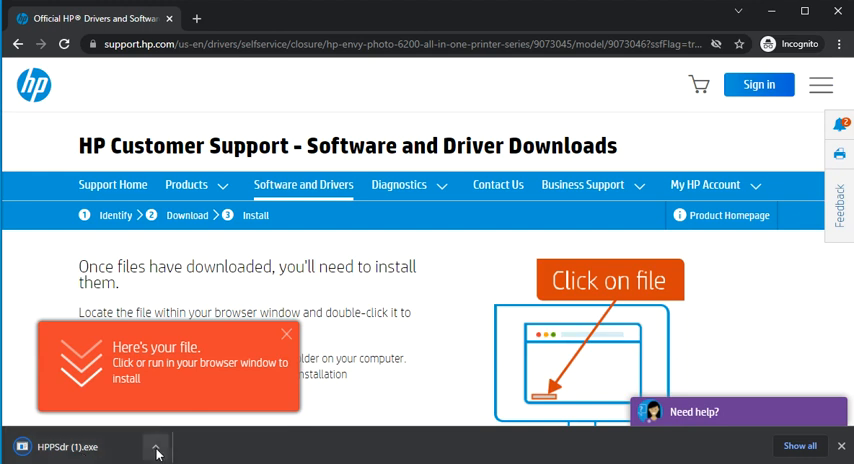
click(156, 448)
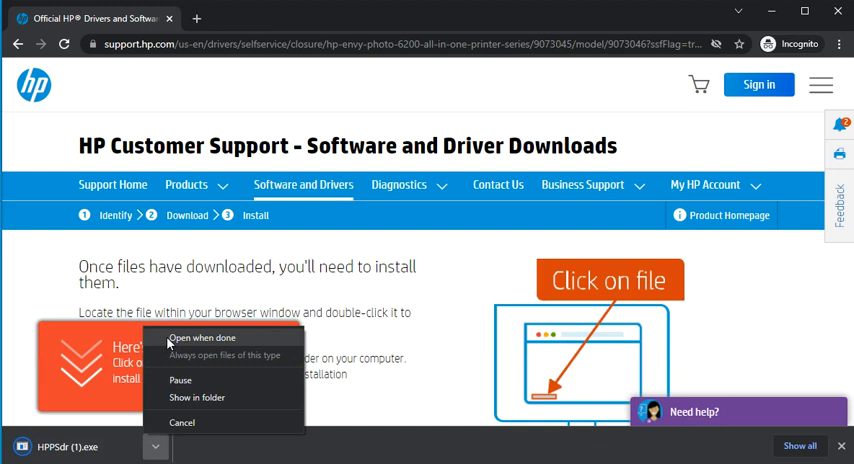
mouse_move(196, 394)
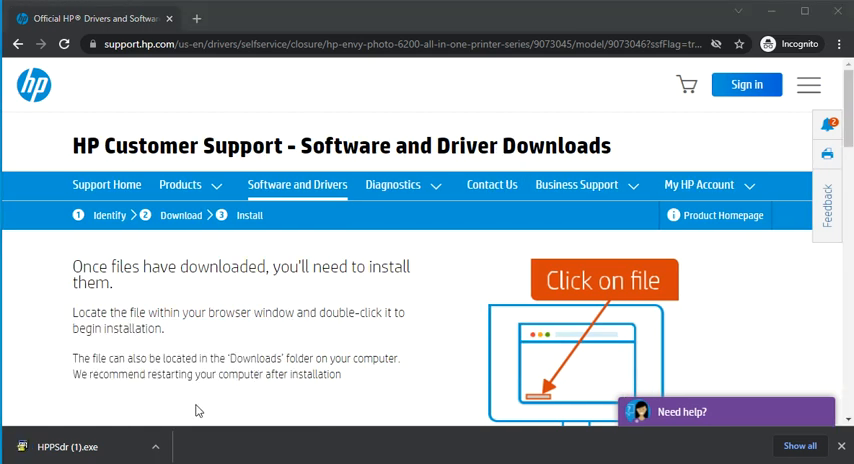
Step: Run the downloaded HPPSdr.exe to reach HP Print and Scan Doctor's welcome screen
click(152, 444)
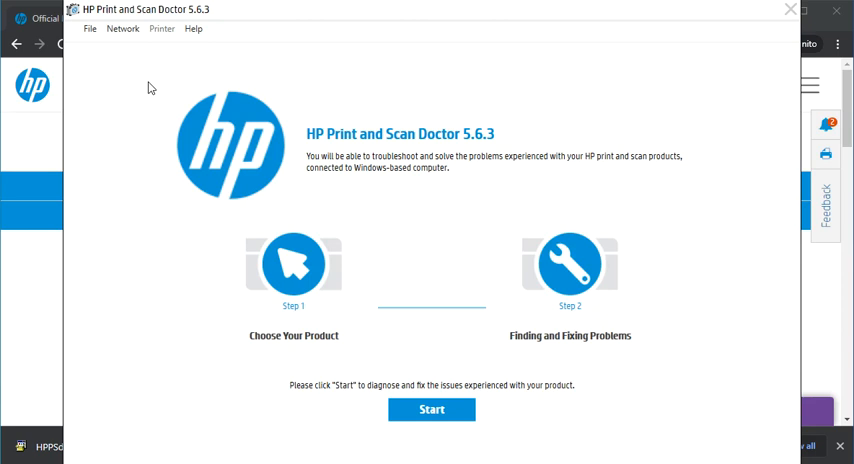
mouse_move(276, 208)
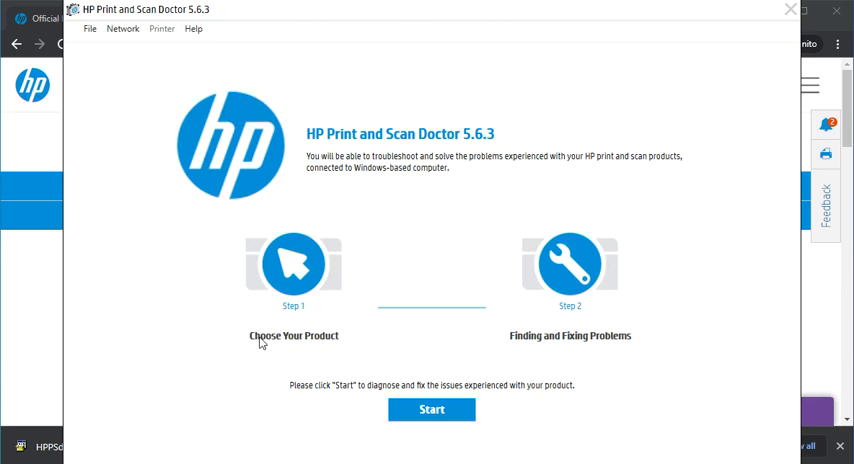
mouse_move(282, 312)
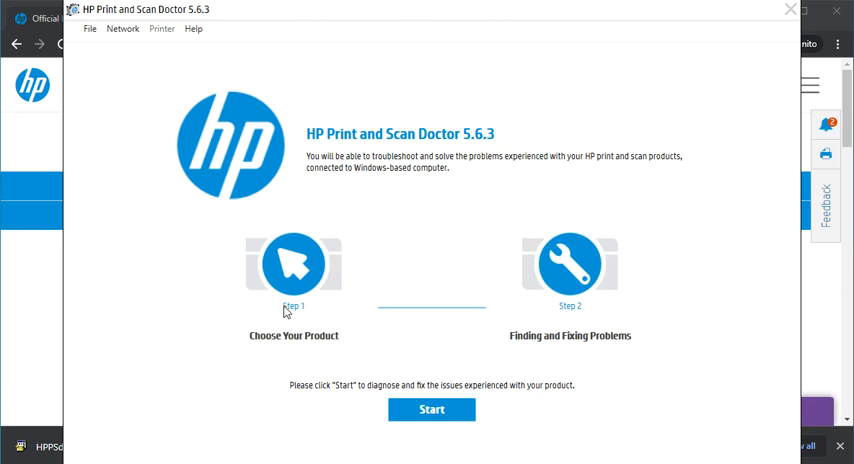
mouse_move(332, 352)
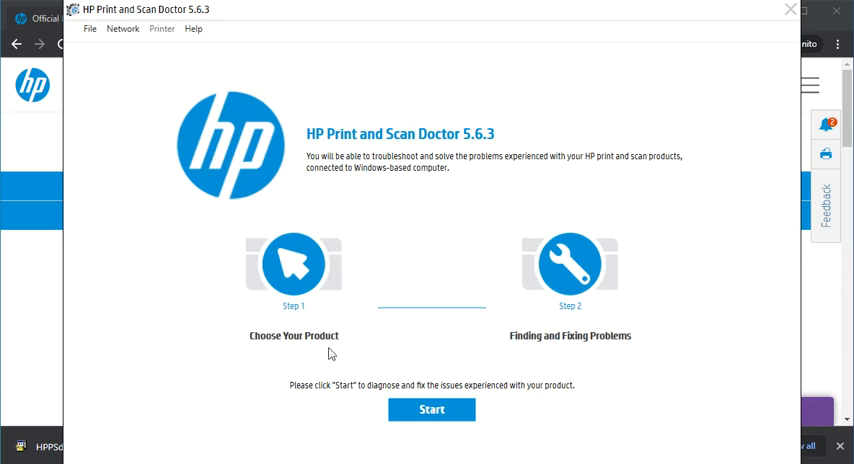
mouse_move(504, 308)
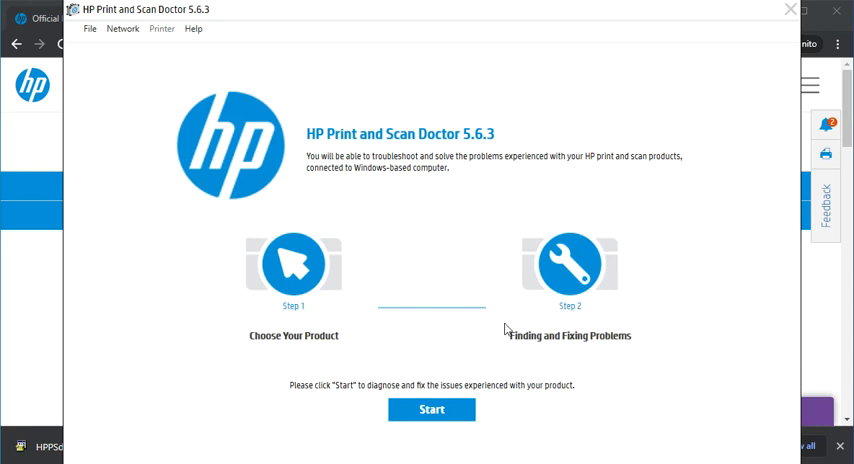
mouse_move(376, 328)
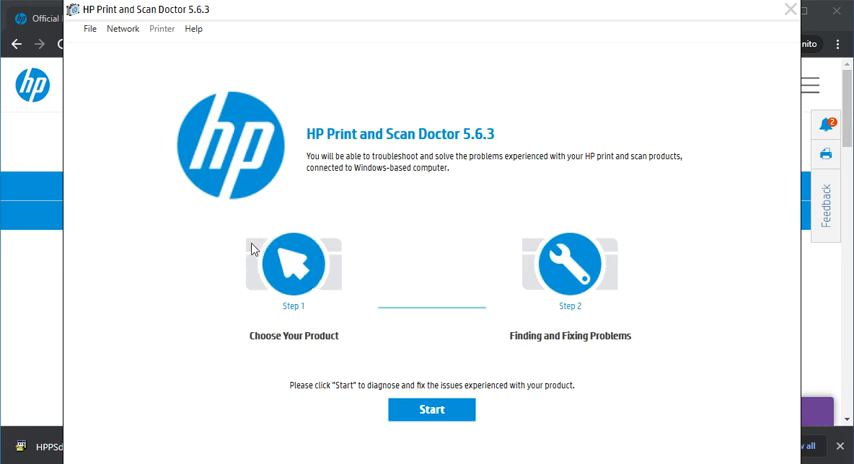
mouse_move(248, 230)
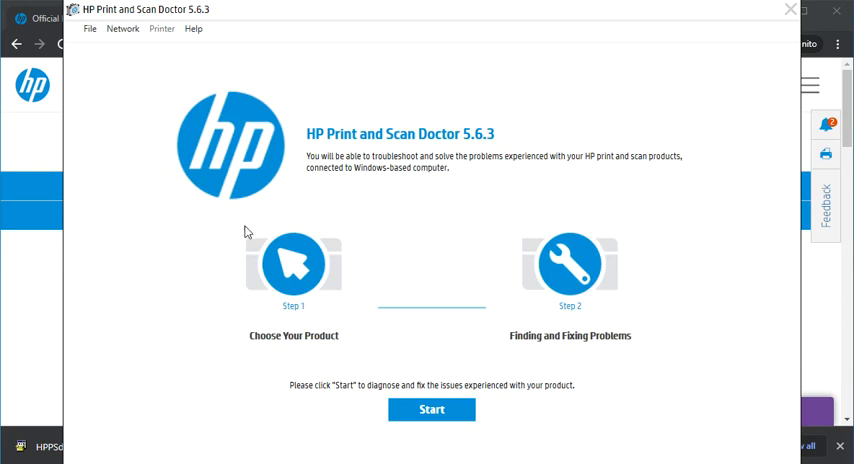
mouse_move(252, 264)
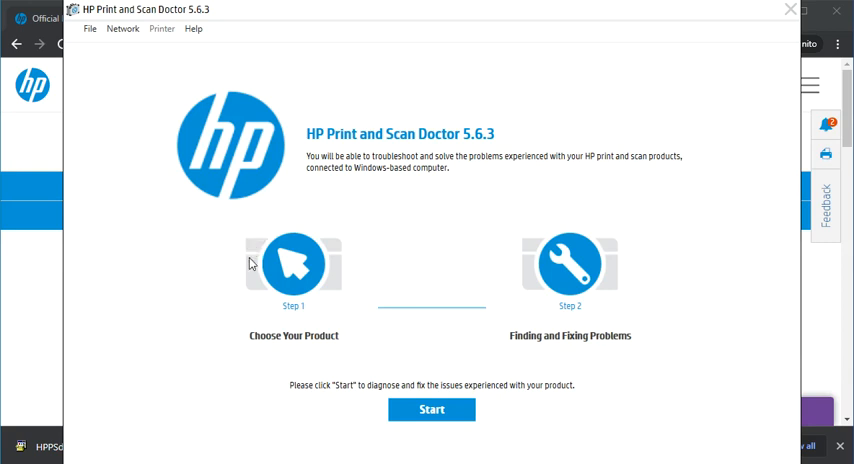
mouse_move(240, 240)
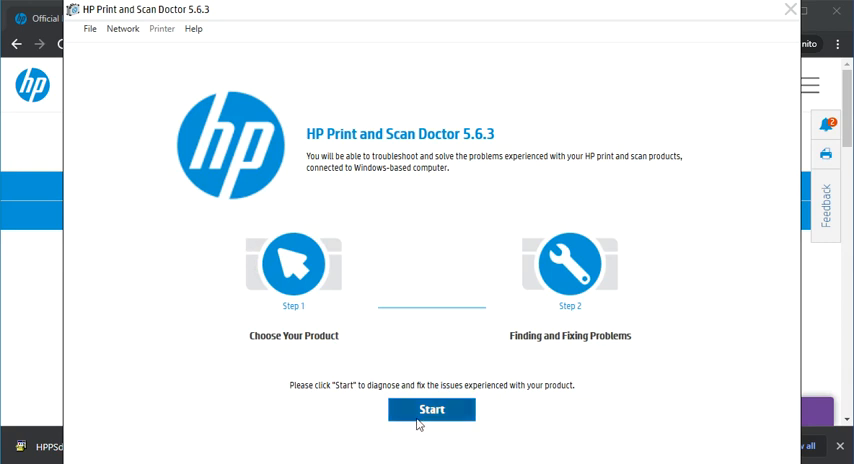
Step: Start the diagnosis to reach Step 1, Choose Your Product, listing visible printers
click(432, 408)
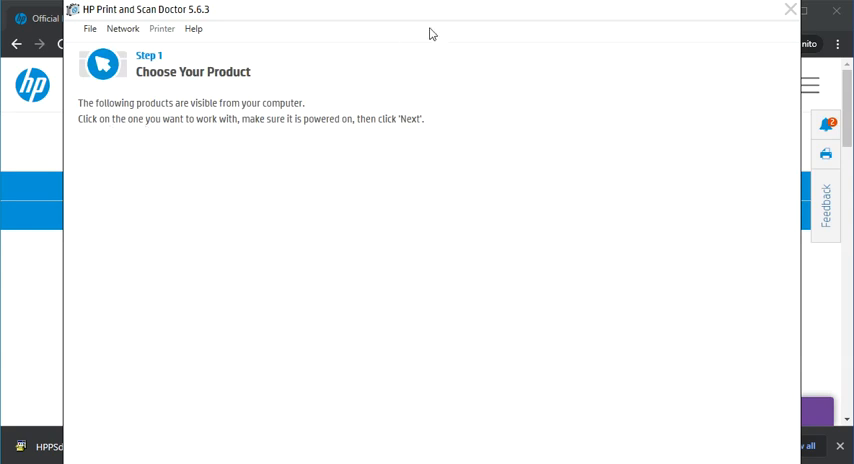
mouse_move(416, 180)
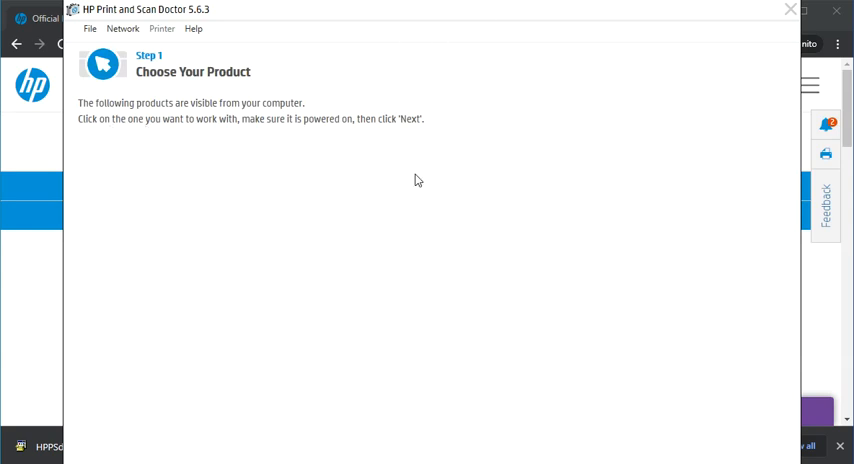
mouse_move(124, 160)
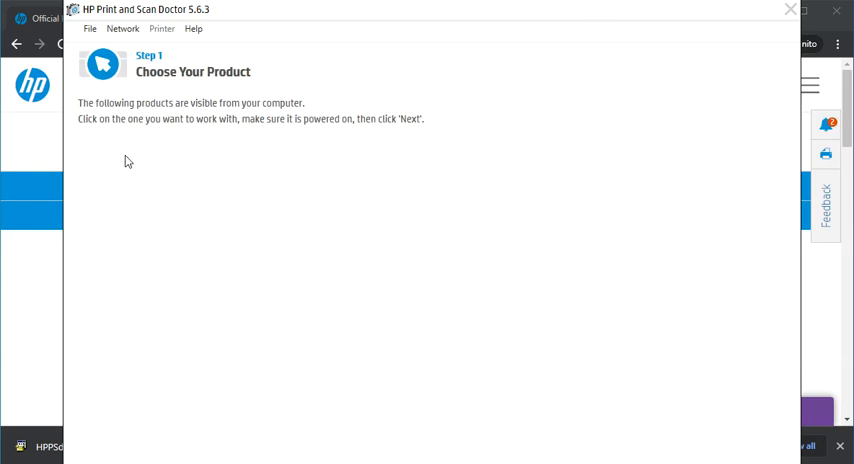
mouse_move(96, 160)
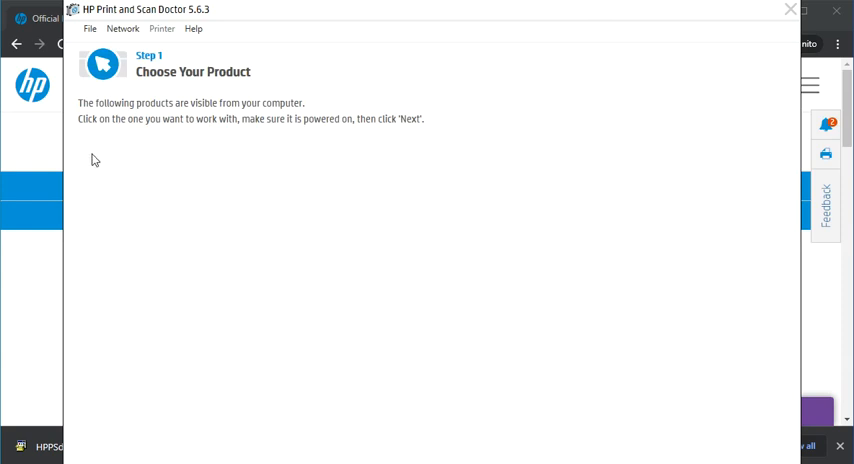
mouse_move(422, 170)
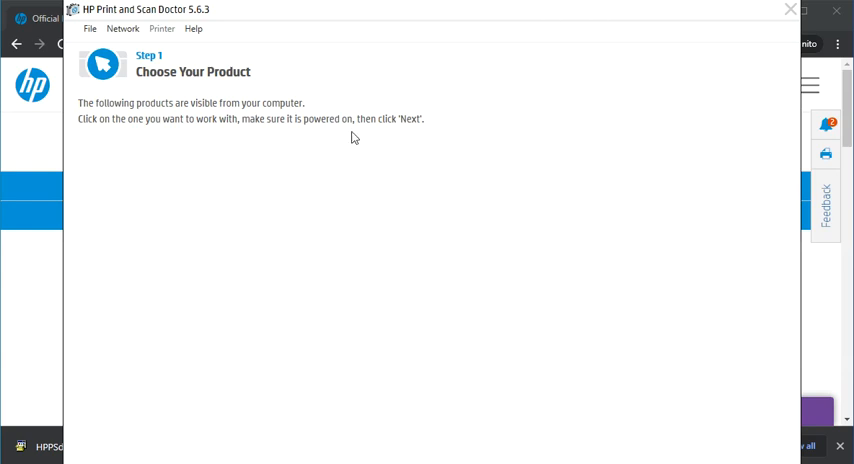
mouse_move(172, 162)
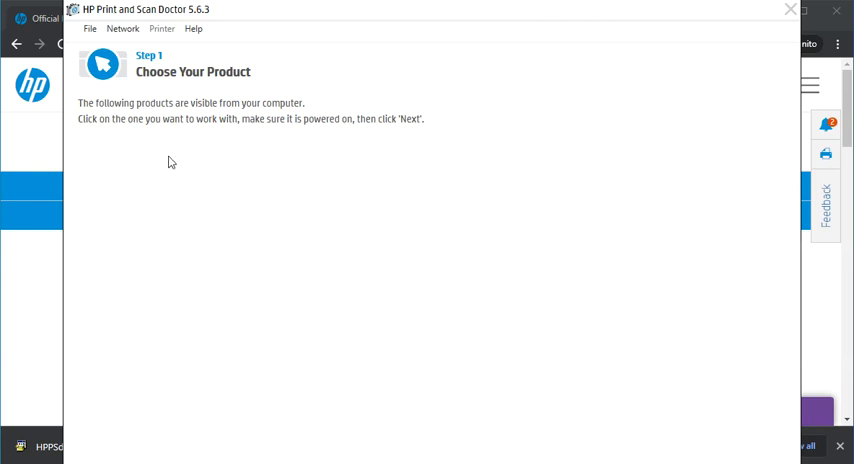